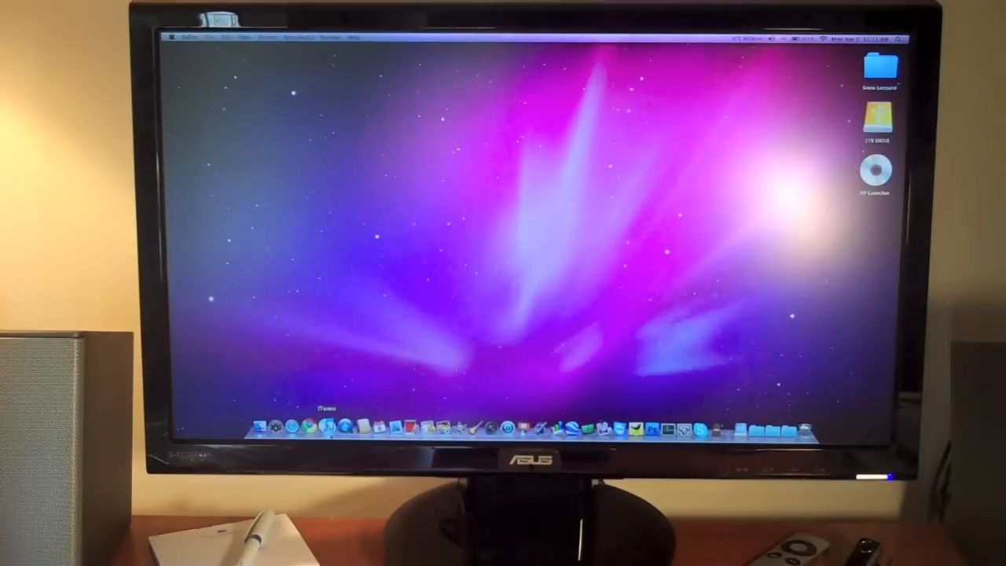
# Step: Launch iTunes from the Dock, showing the music library
pyautogui.click(324, 426)
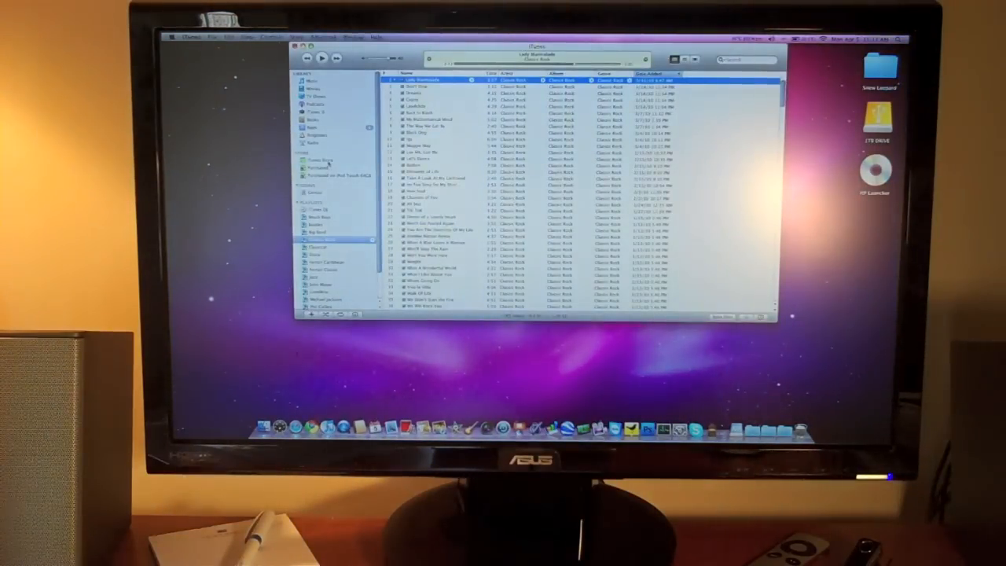
# Step: Select the iPad under Devices and continue past the welcome screen to the License Agreement
pyautogui.click(318, 160)
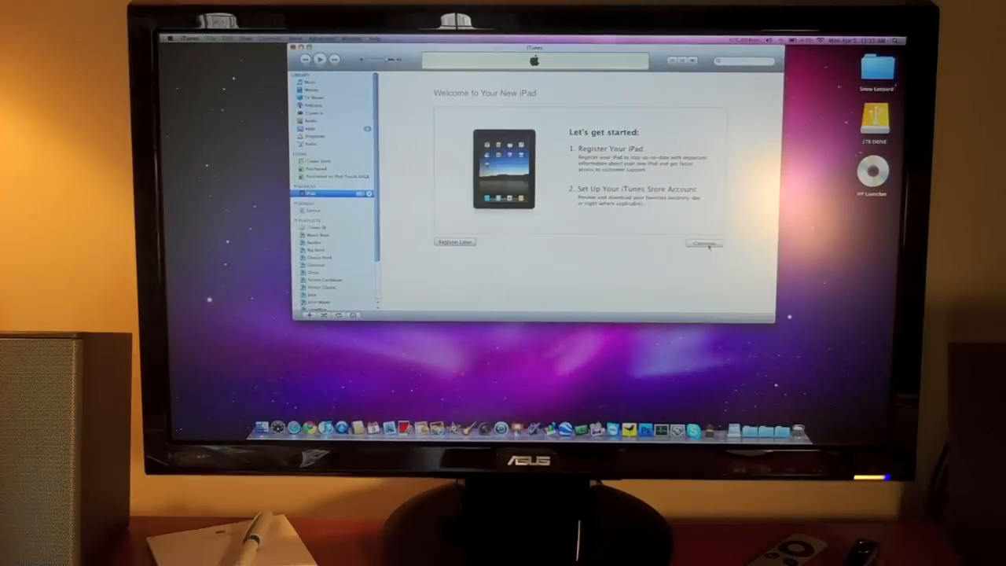
pyautogui.click(703, 242)
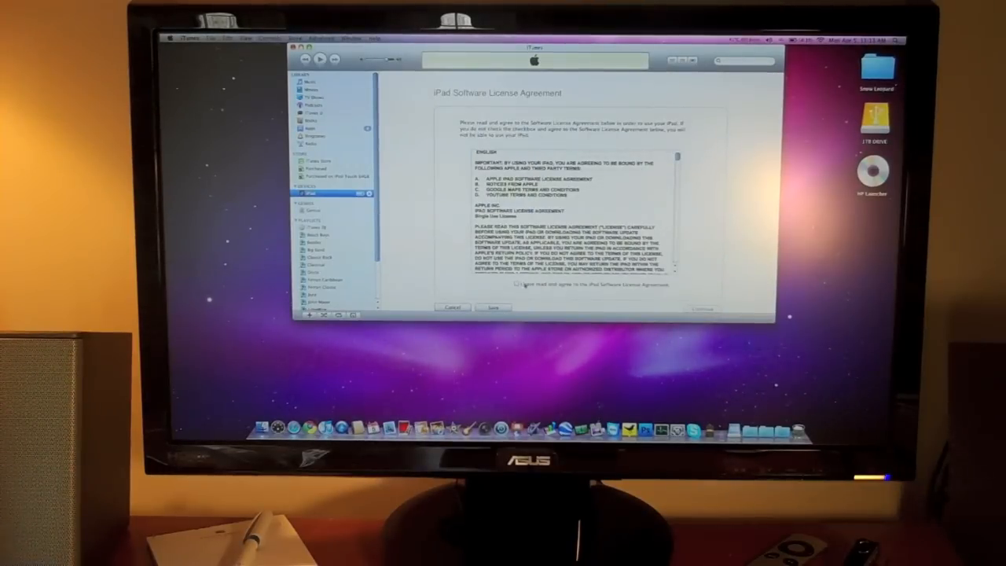